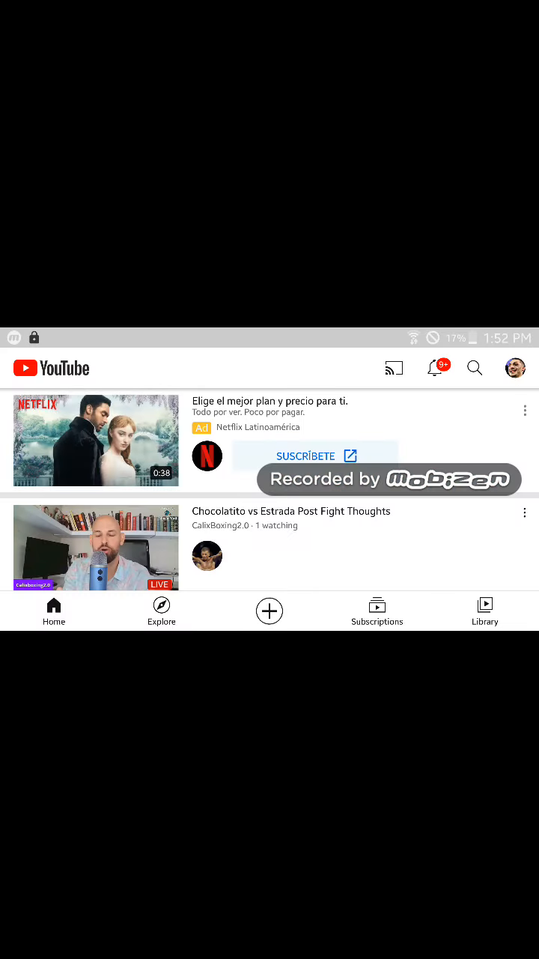
pyautogui.scroll(-3)
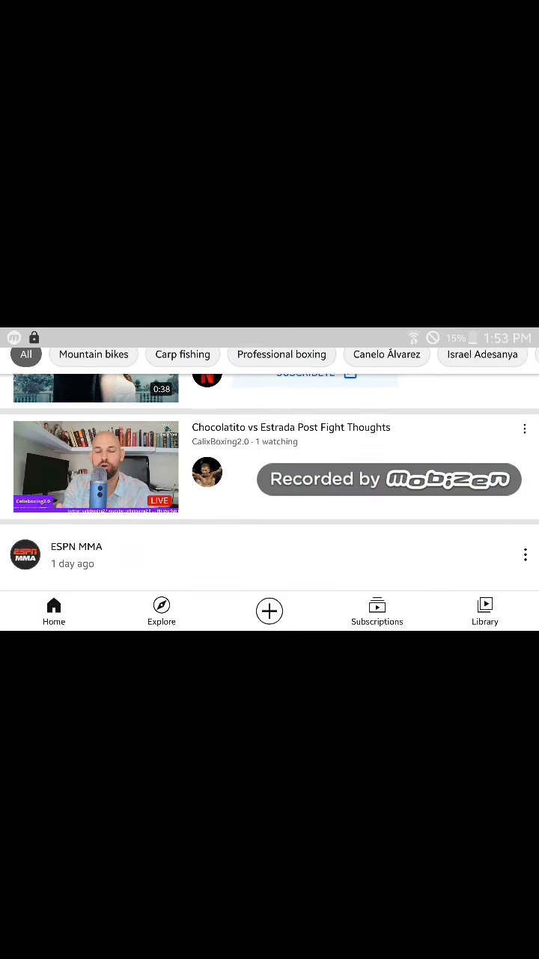
pyautogui.scroll(-3)
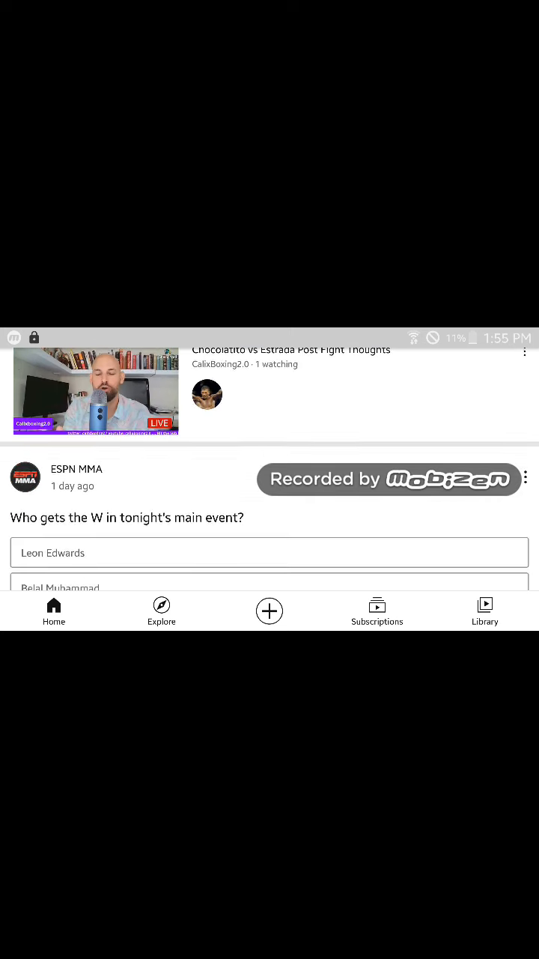
pyautogui.scroll(-3)
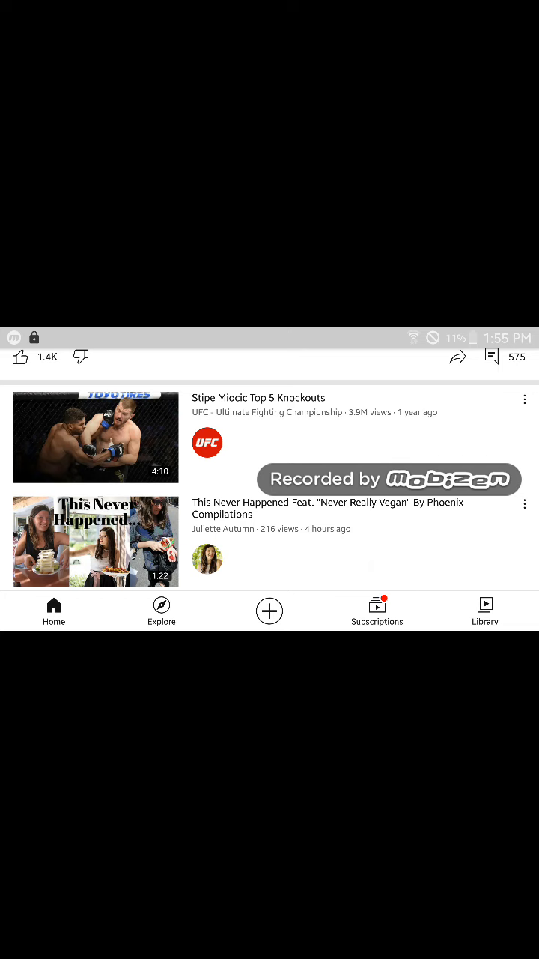
pyautogui.scroll(-3)
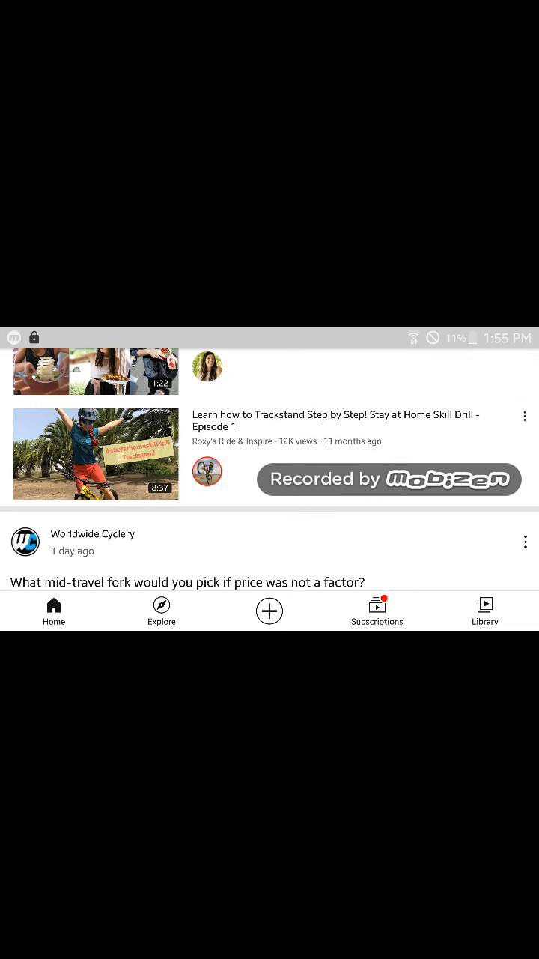
pyautogui.scroll(-3)
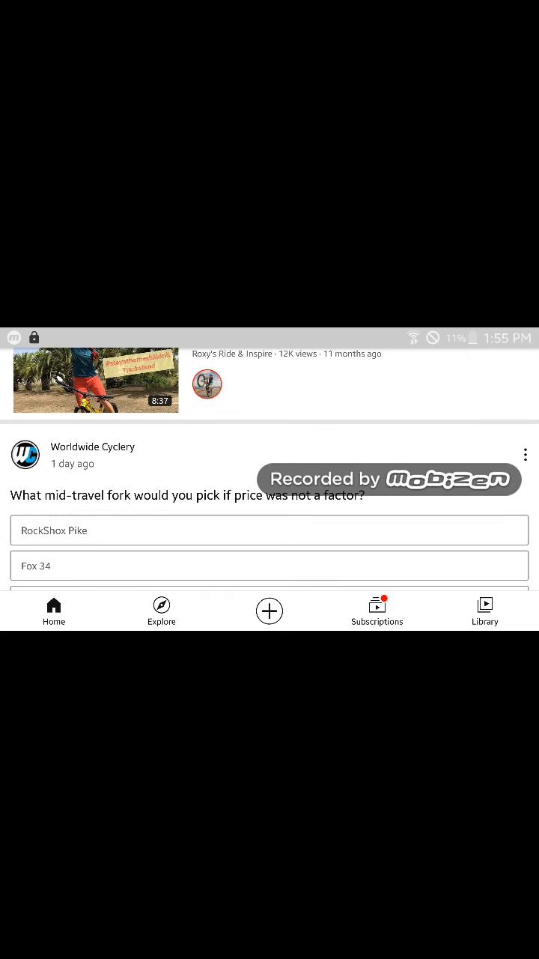
pyautogui.scroll(-3)
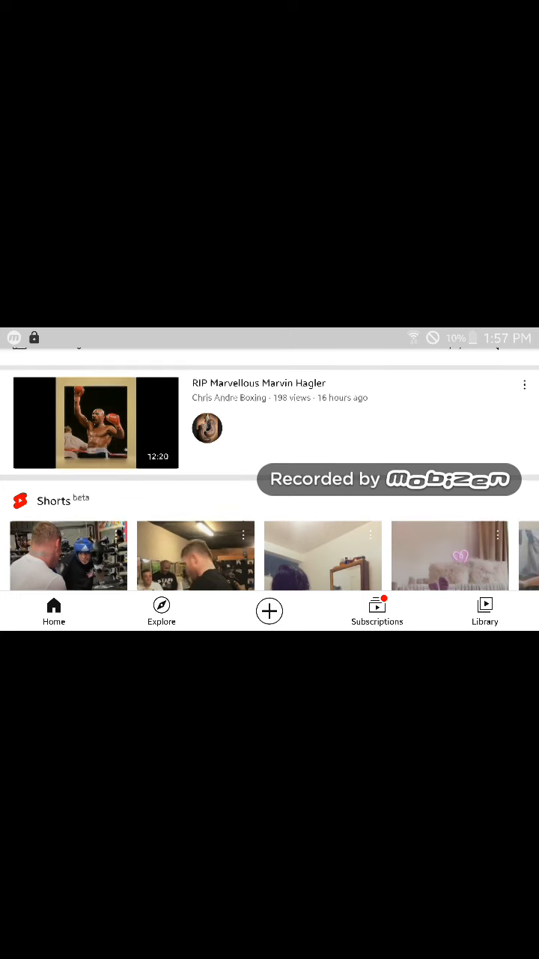
pyautogui.scroll(-3)
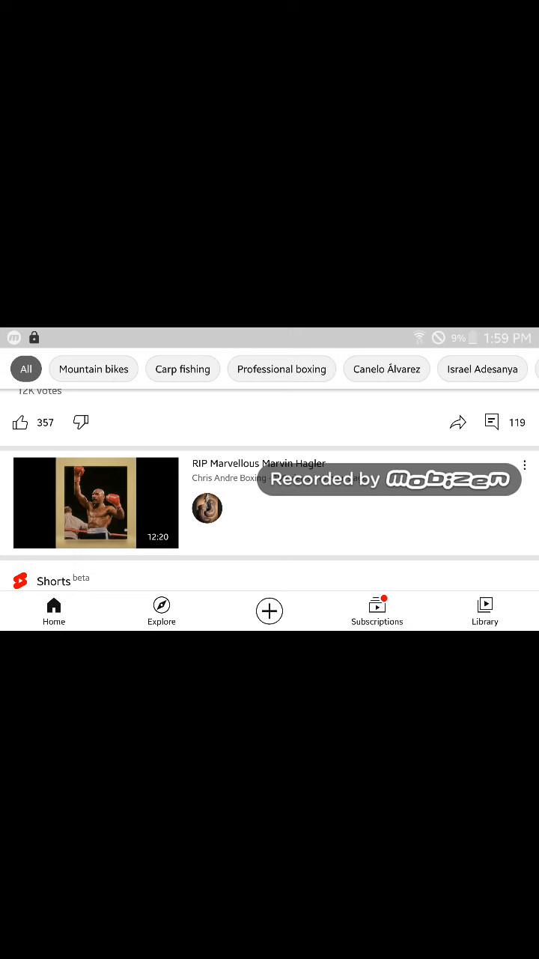
pyautogui.scroll(-3)
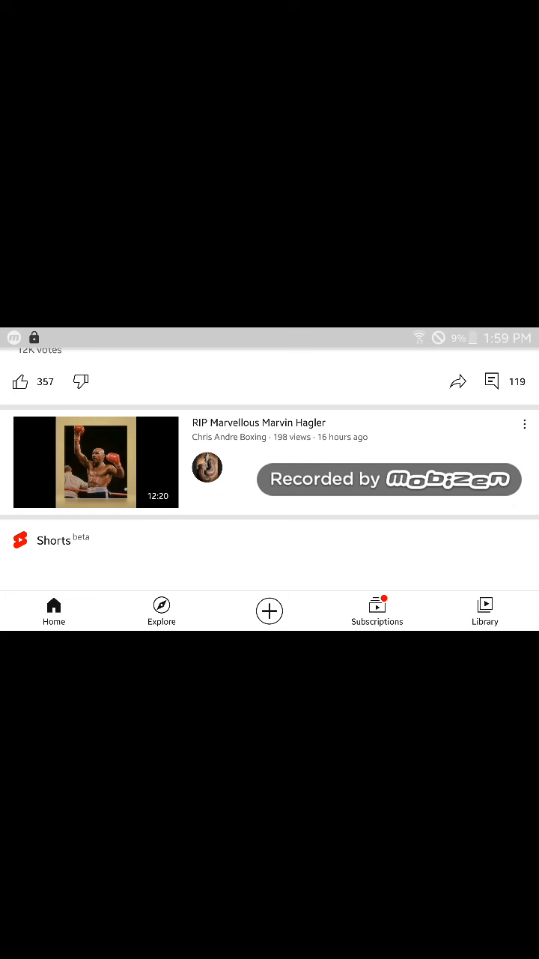